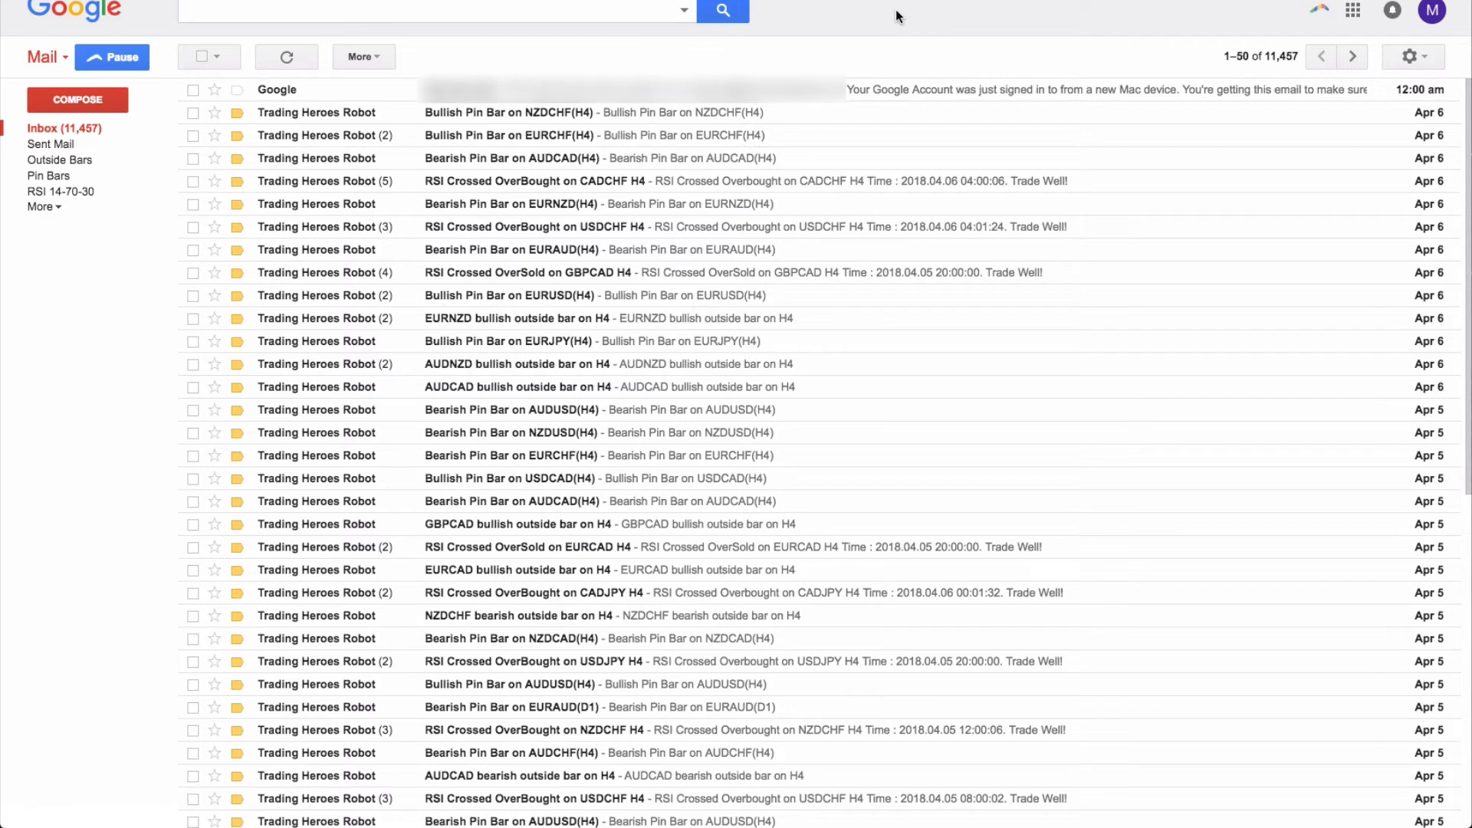
mouse_move(254, 144)
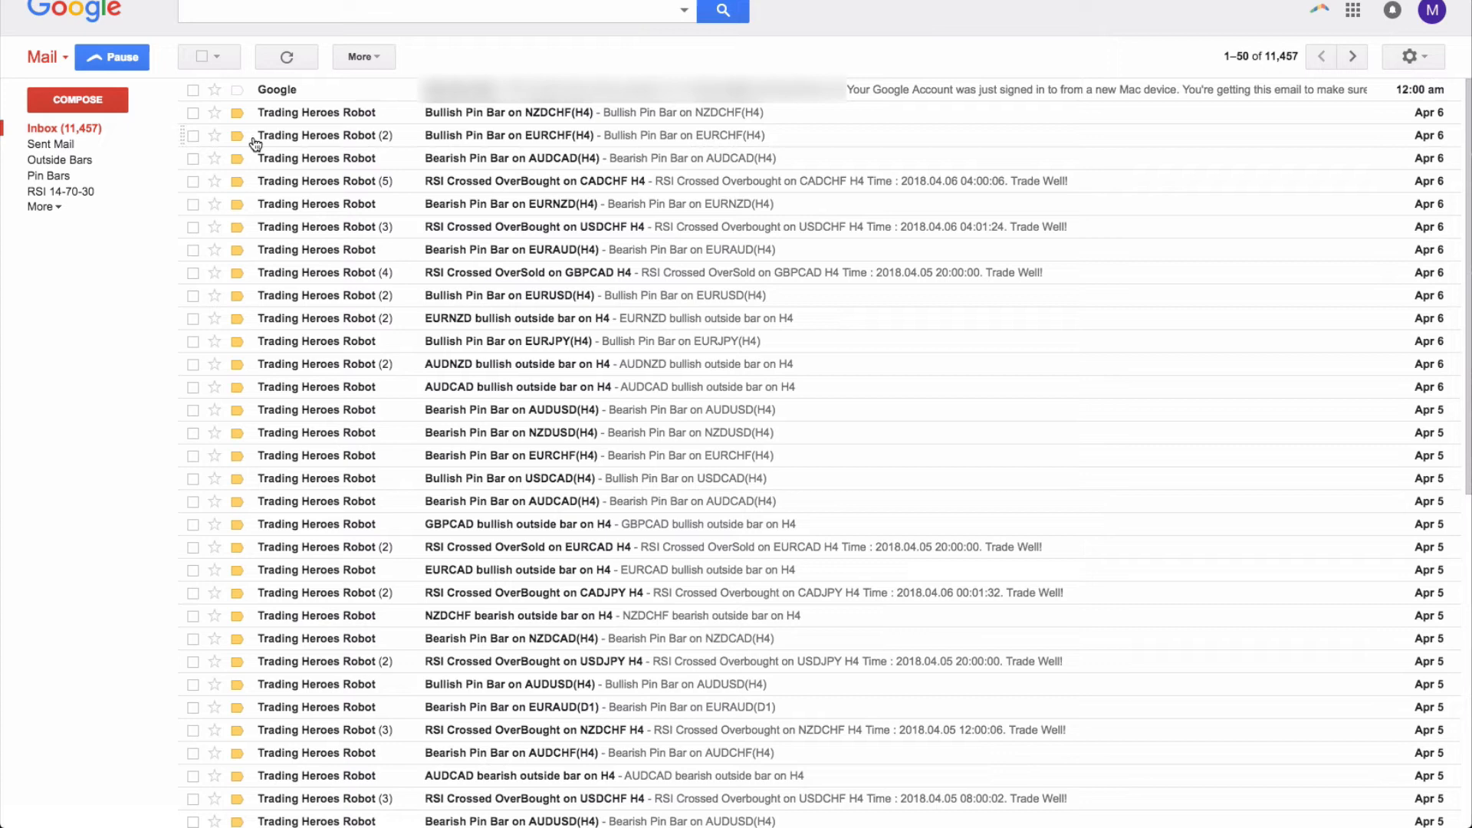
mouse_move(134, 154)
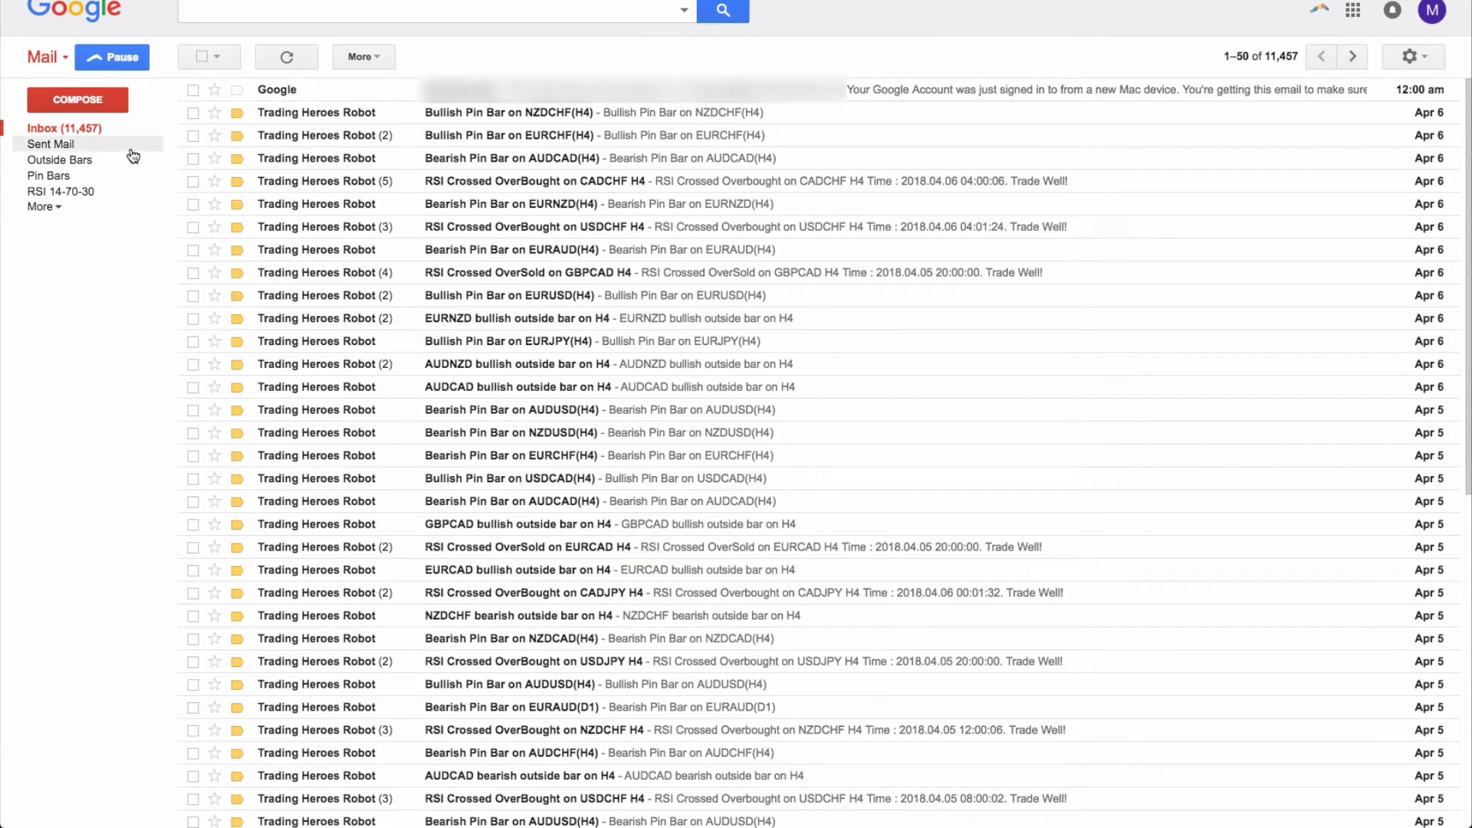
mouse_move(172, 154)
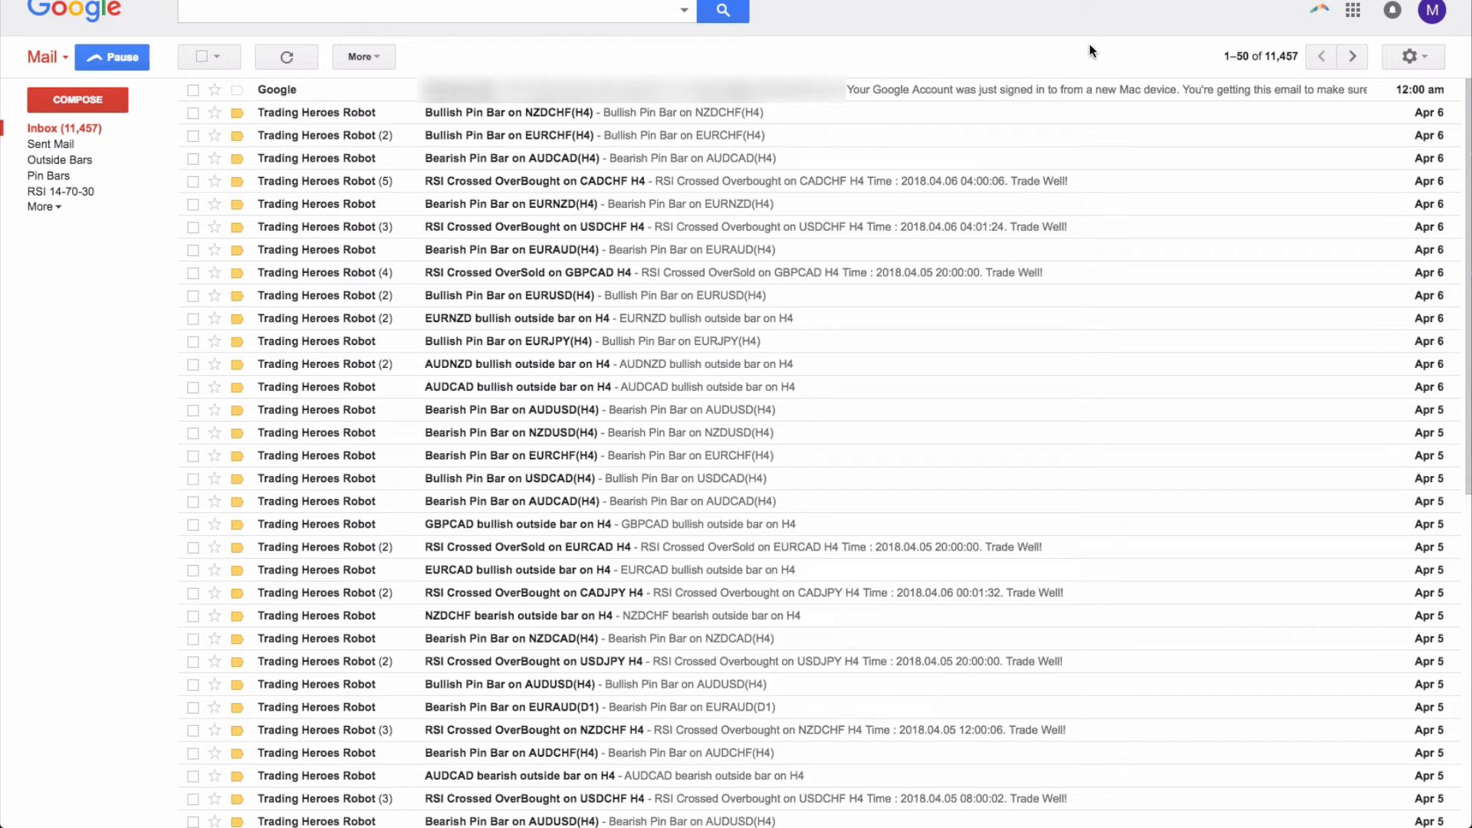
Open the gear settings menu from the inbox with the trading alert labels.
click(1407, 56)
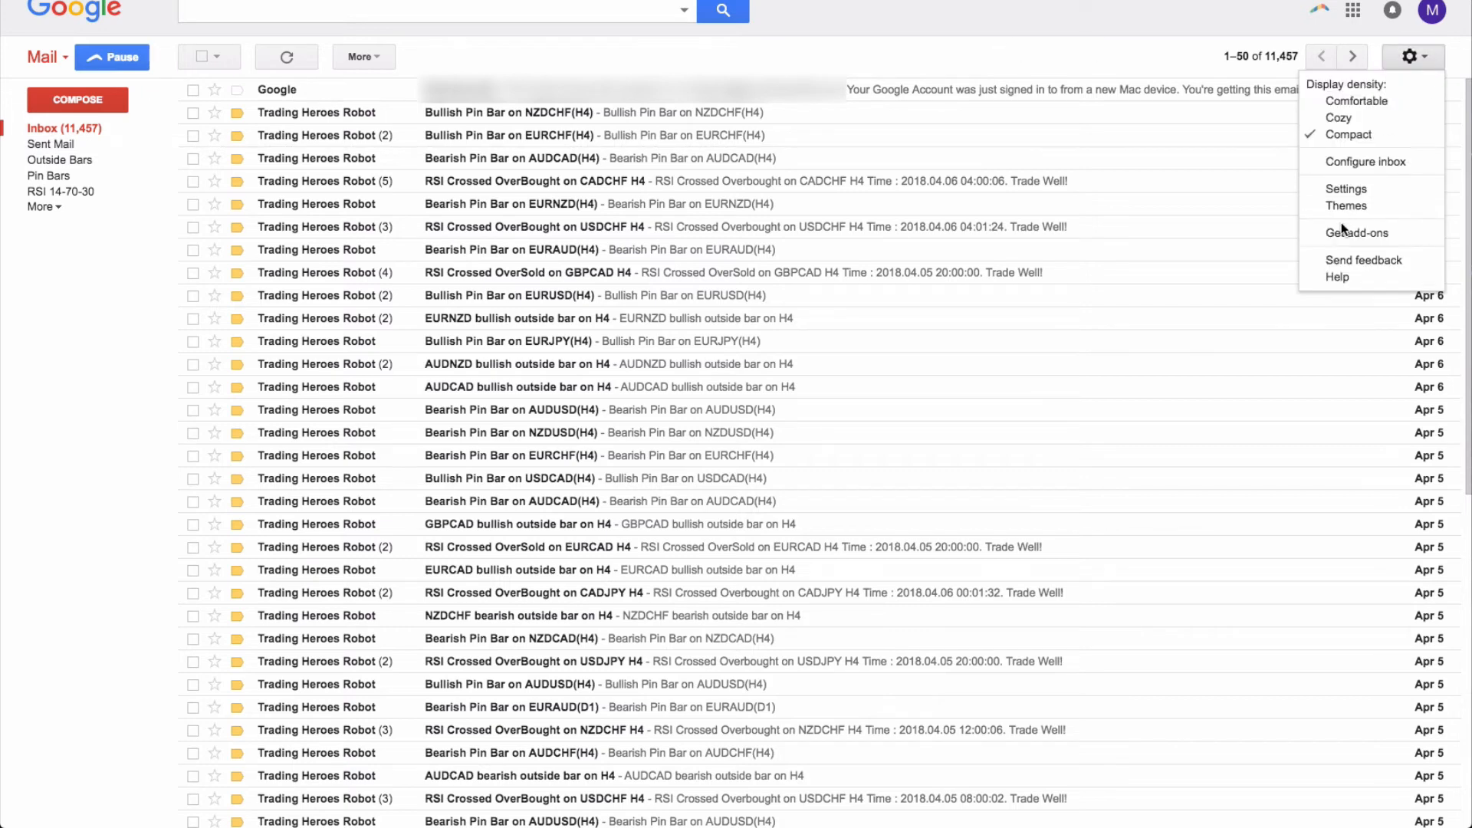
Show the Pin Bar, outside bar and RSI Crossed filters under Filters and Blocked Addresses.
click(1346, 187)
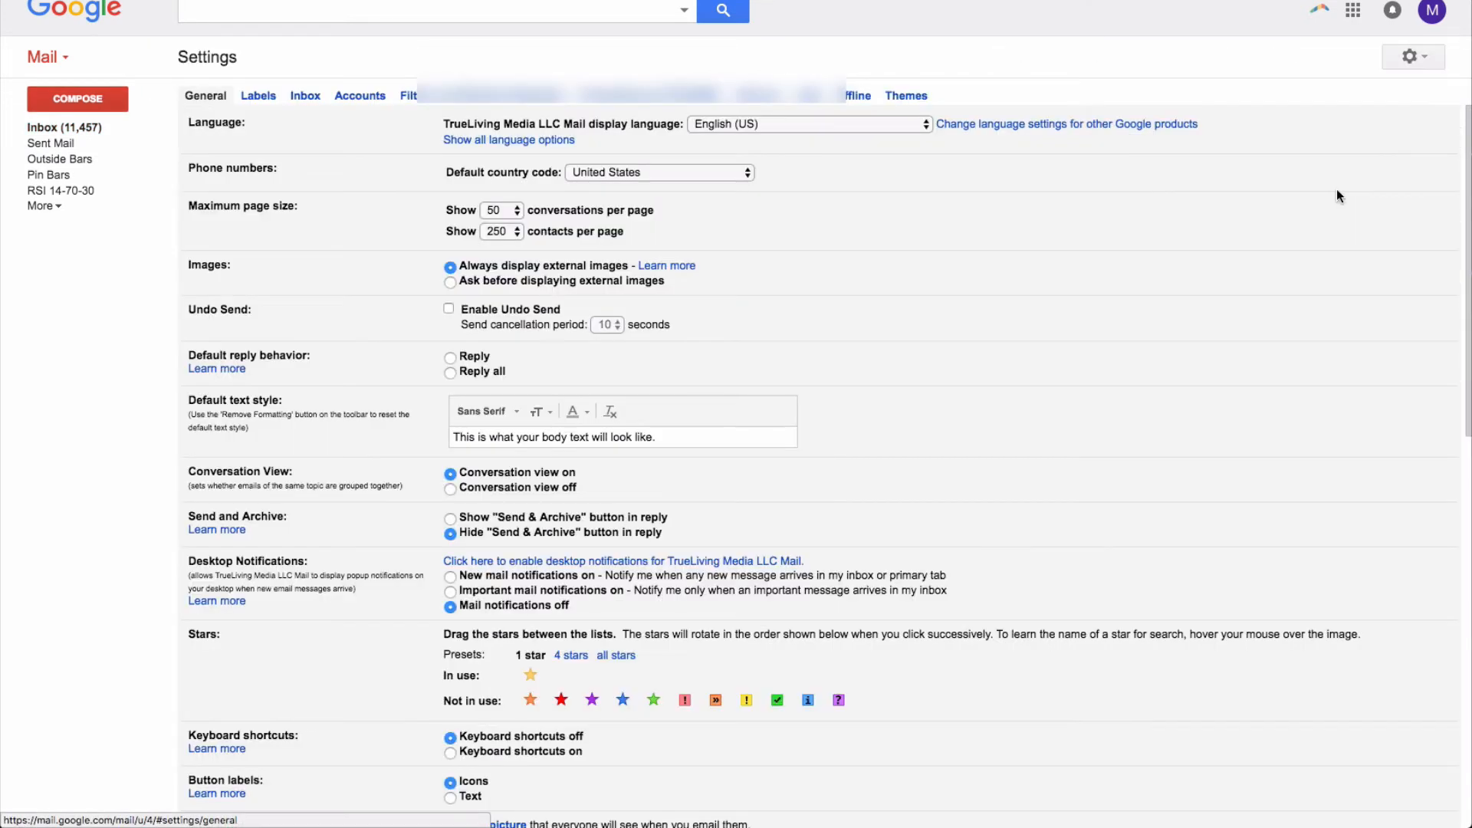
click(481, 95)
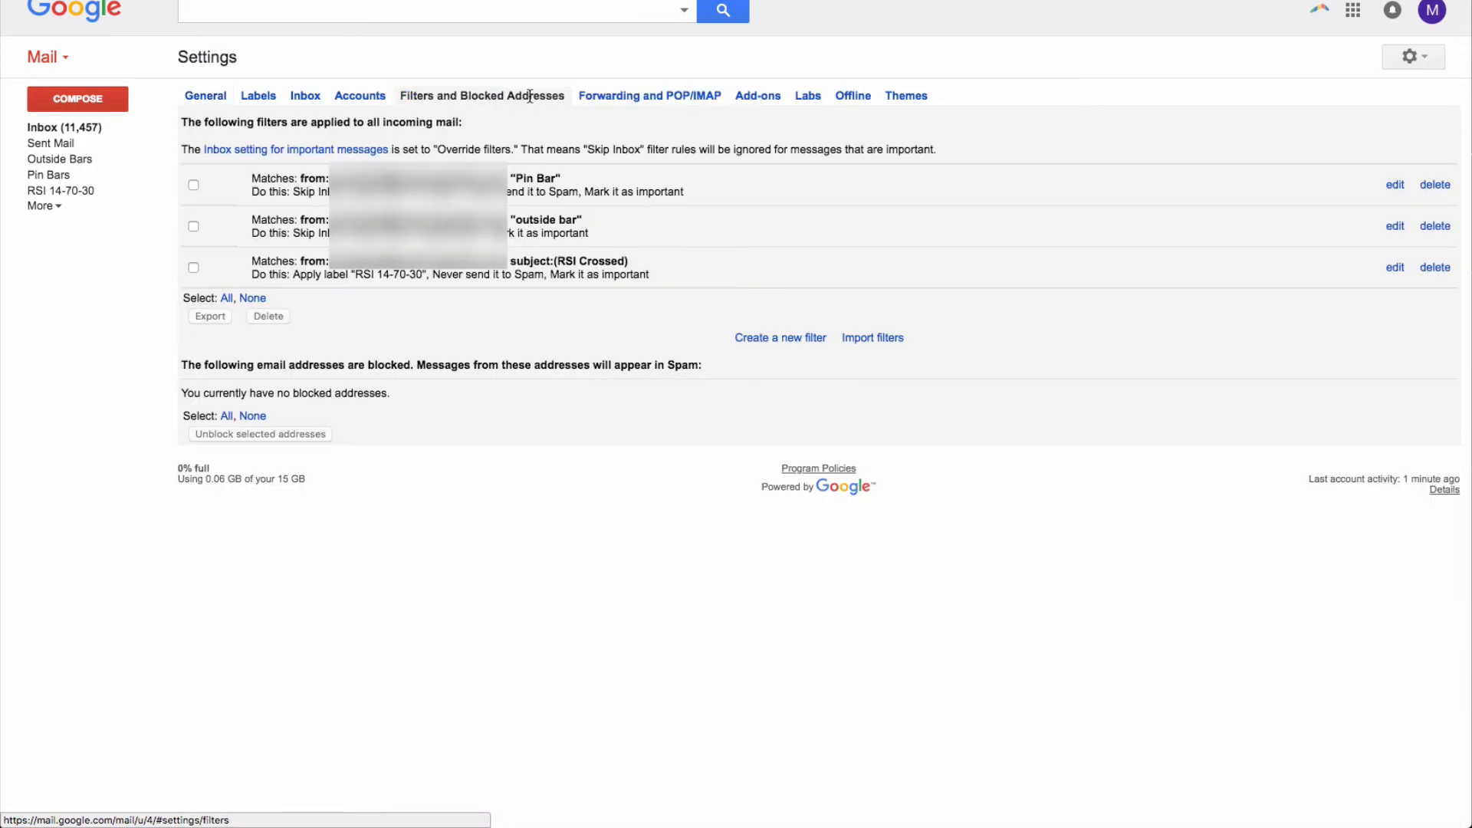
mouse_move(49, 175)
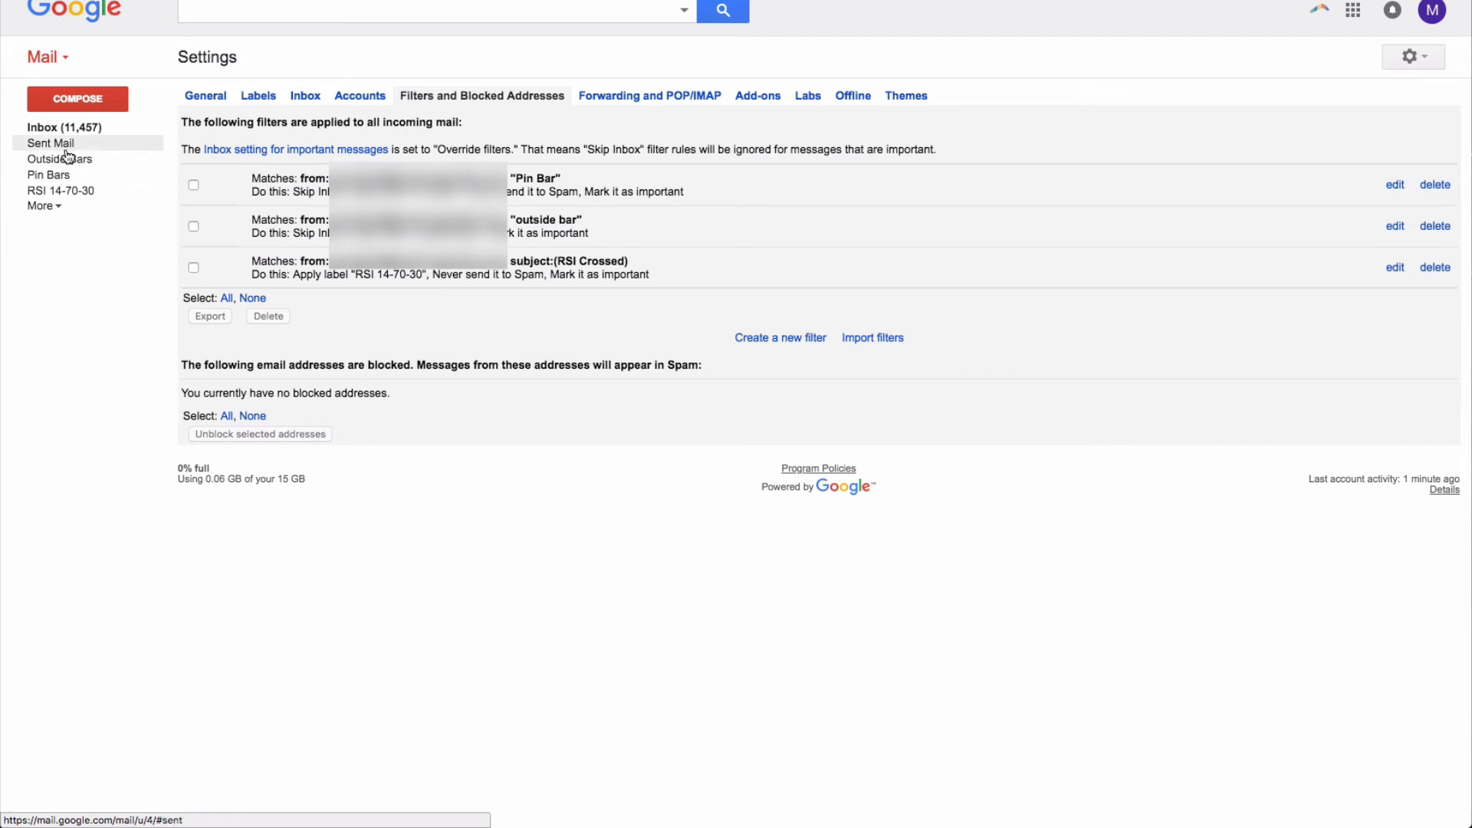
mouse_move(312, 166)
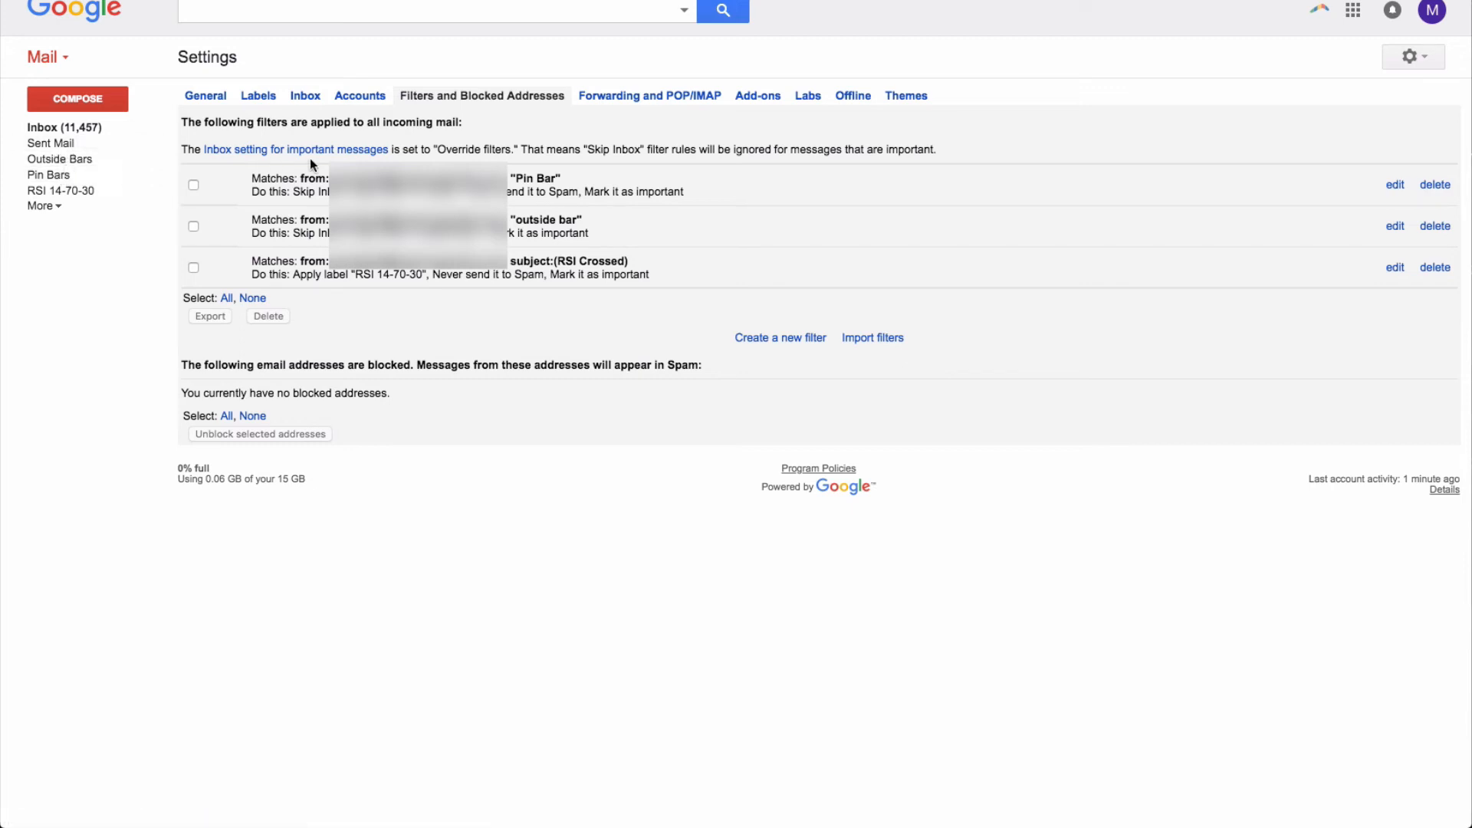
mouse_move(574, 180)
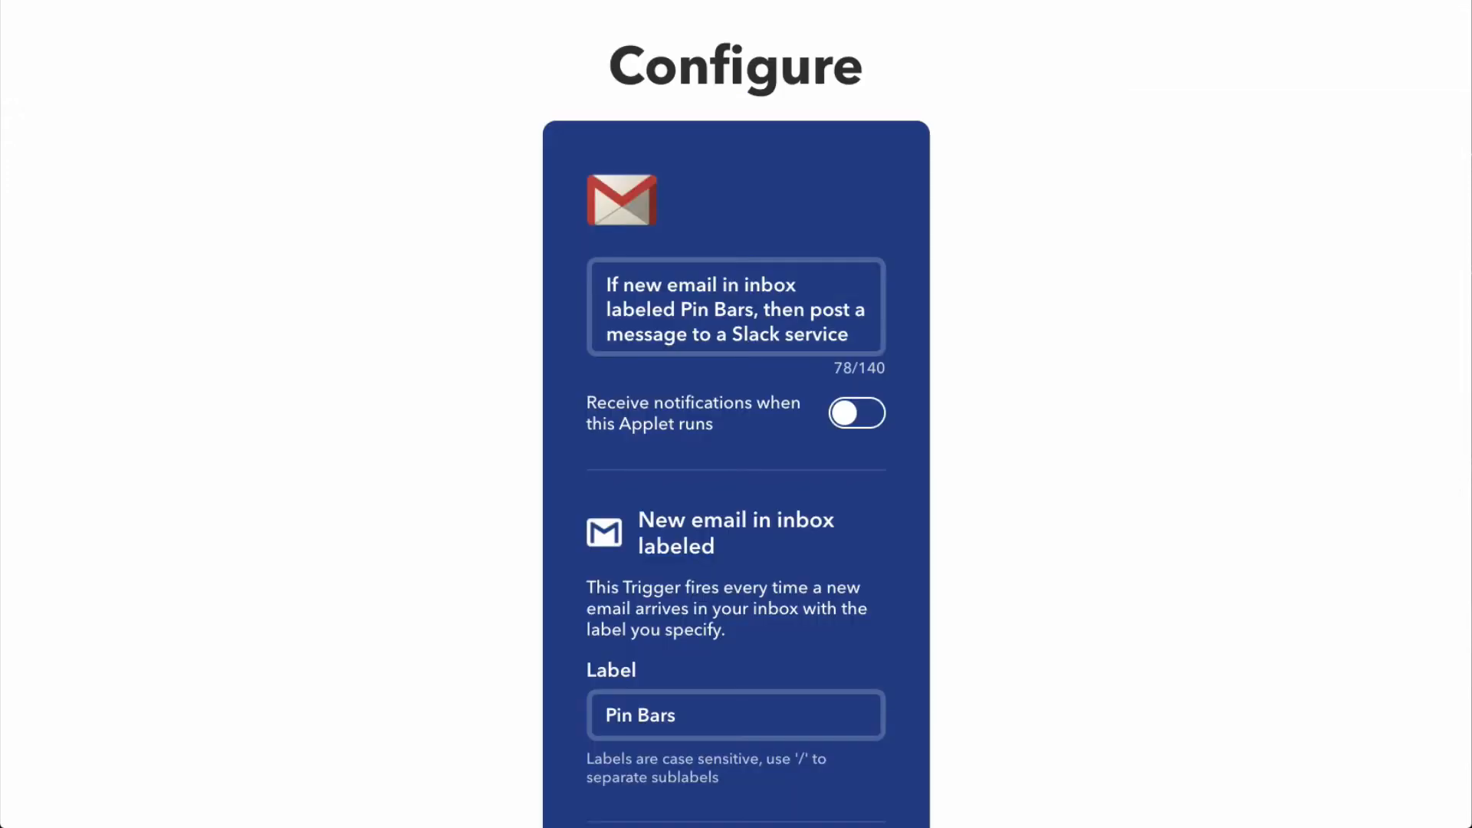
scroll(down, 3)
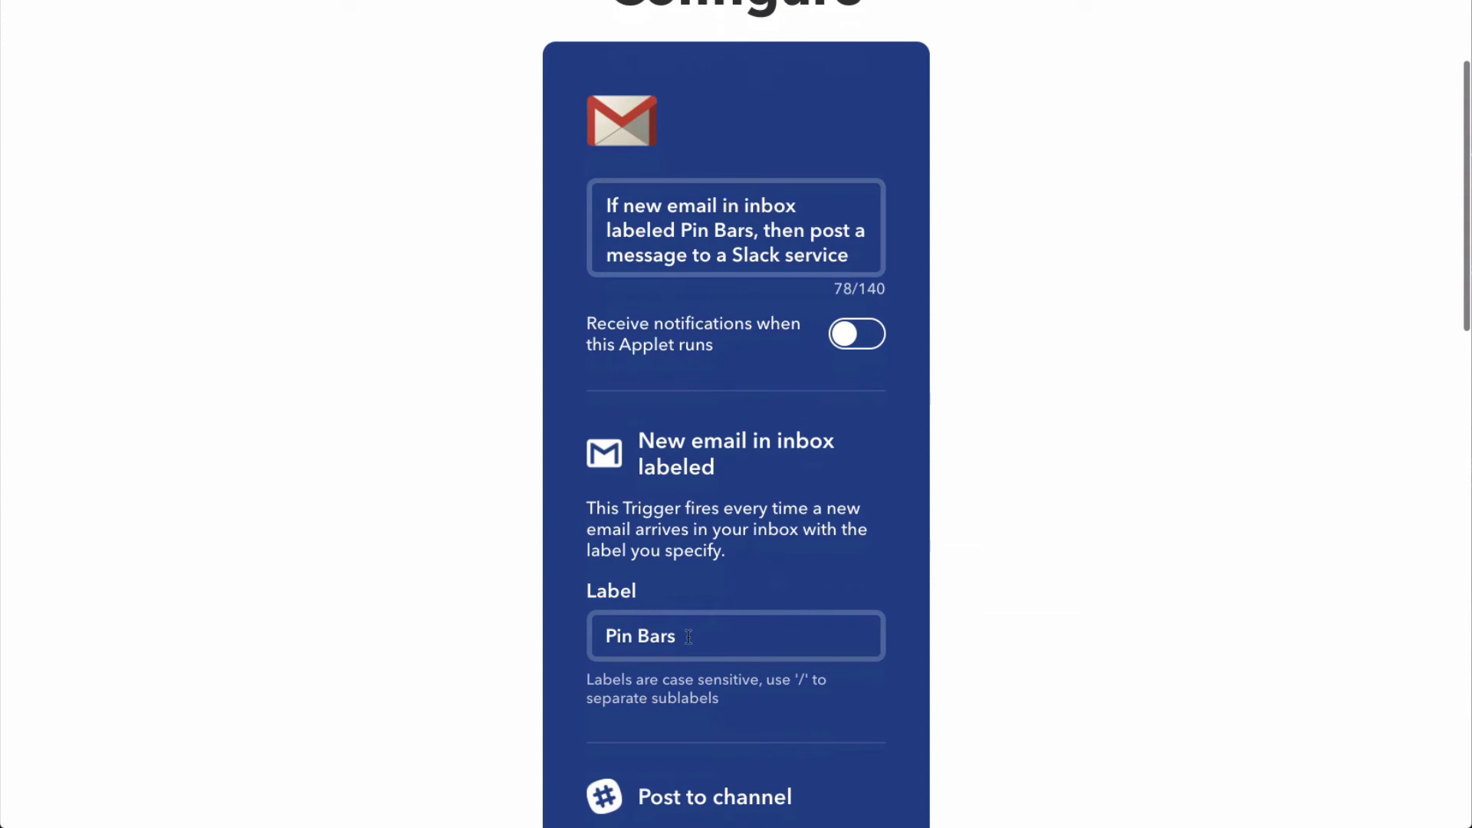
scroll(down, 3)
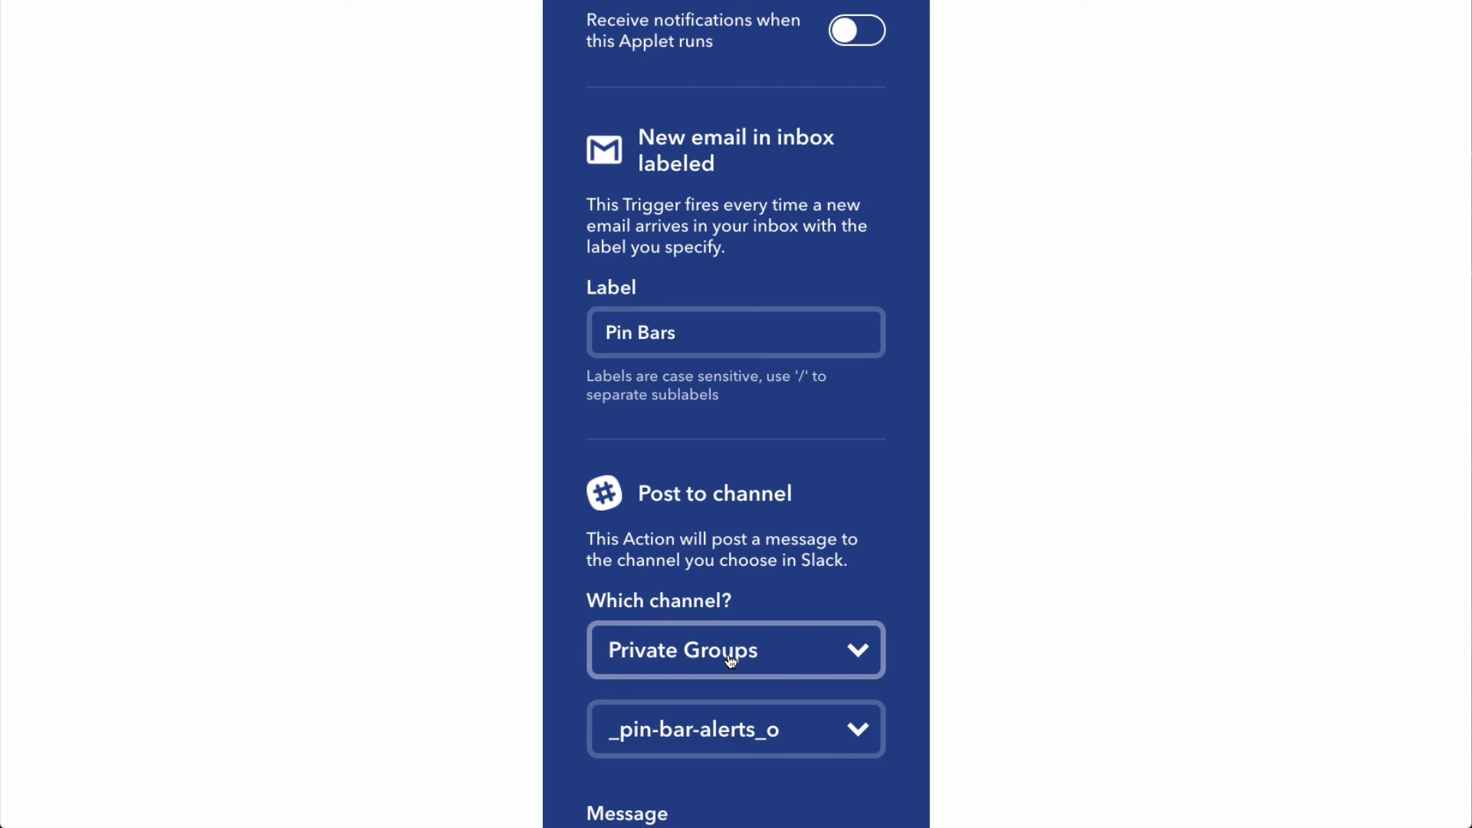
mouse_move(847, 719)
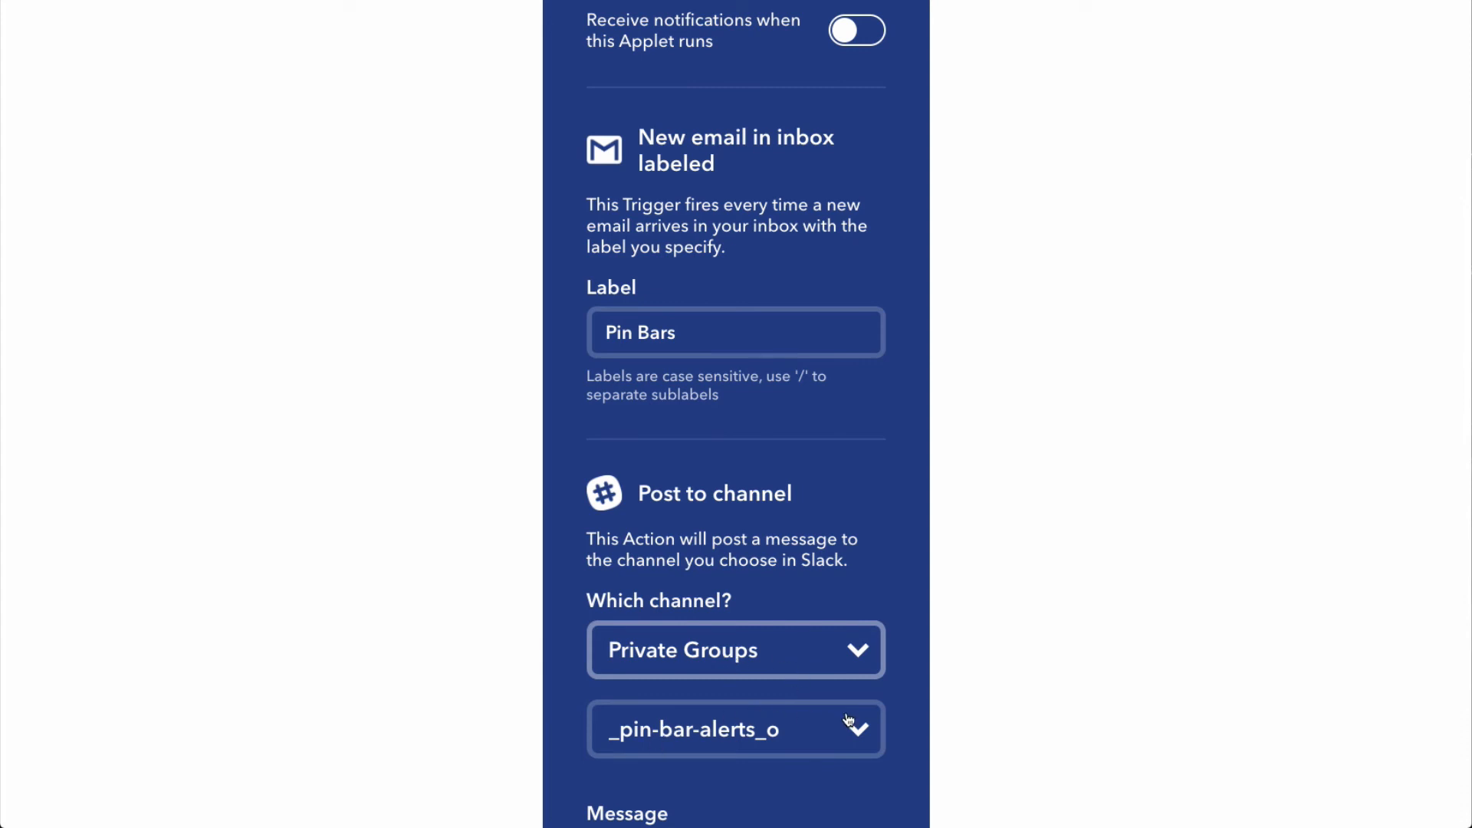
mouse_move(1105, 509)
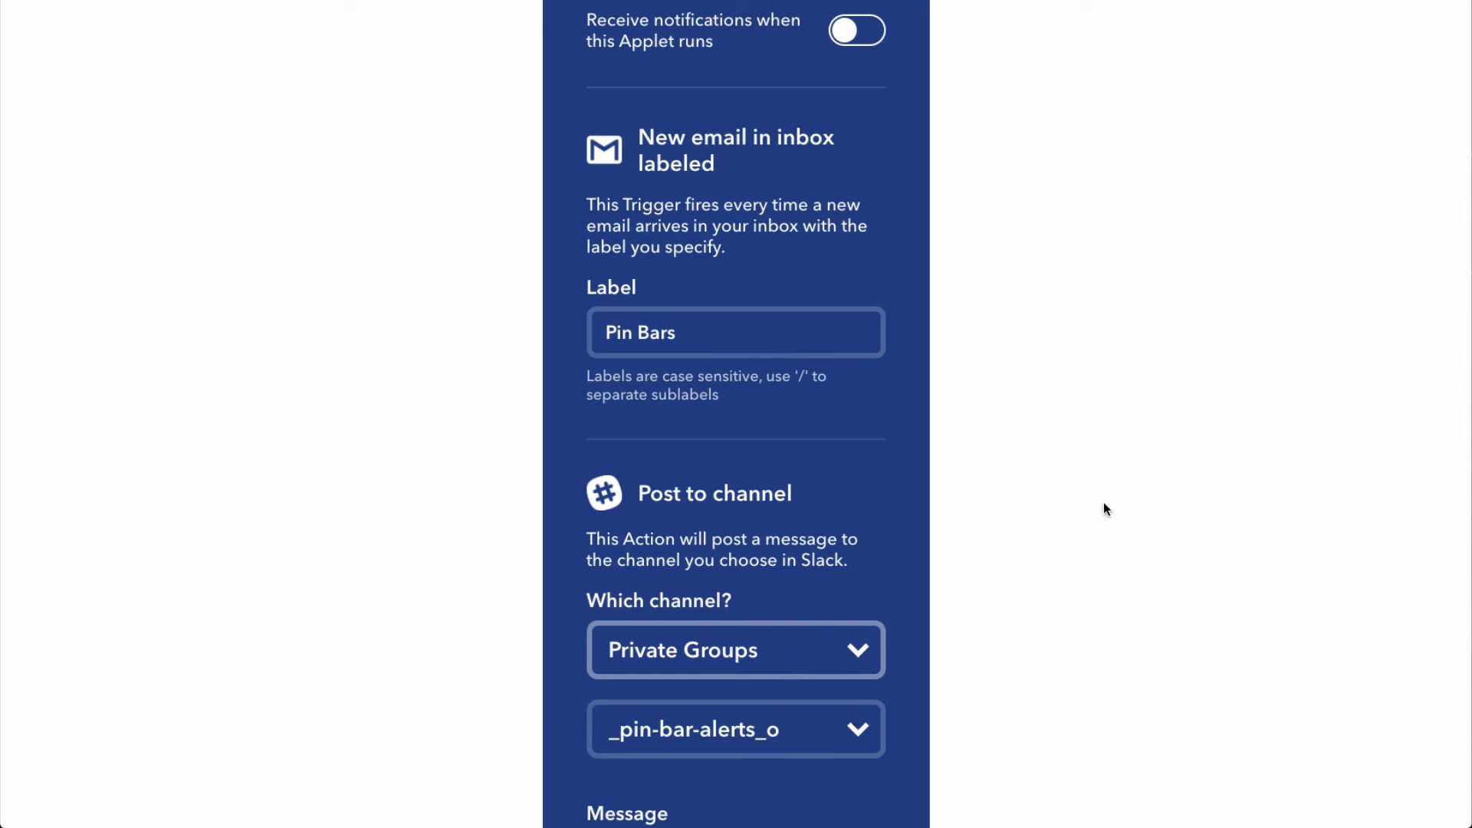
mouse_move(949, 138)
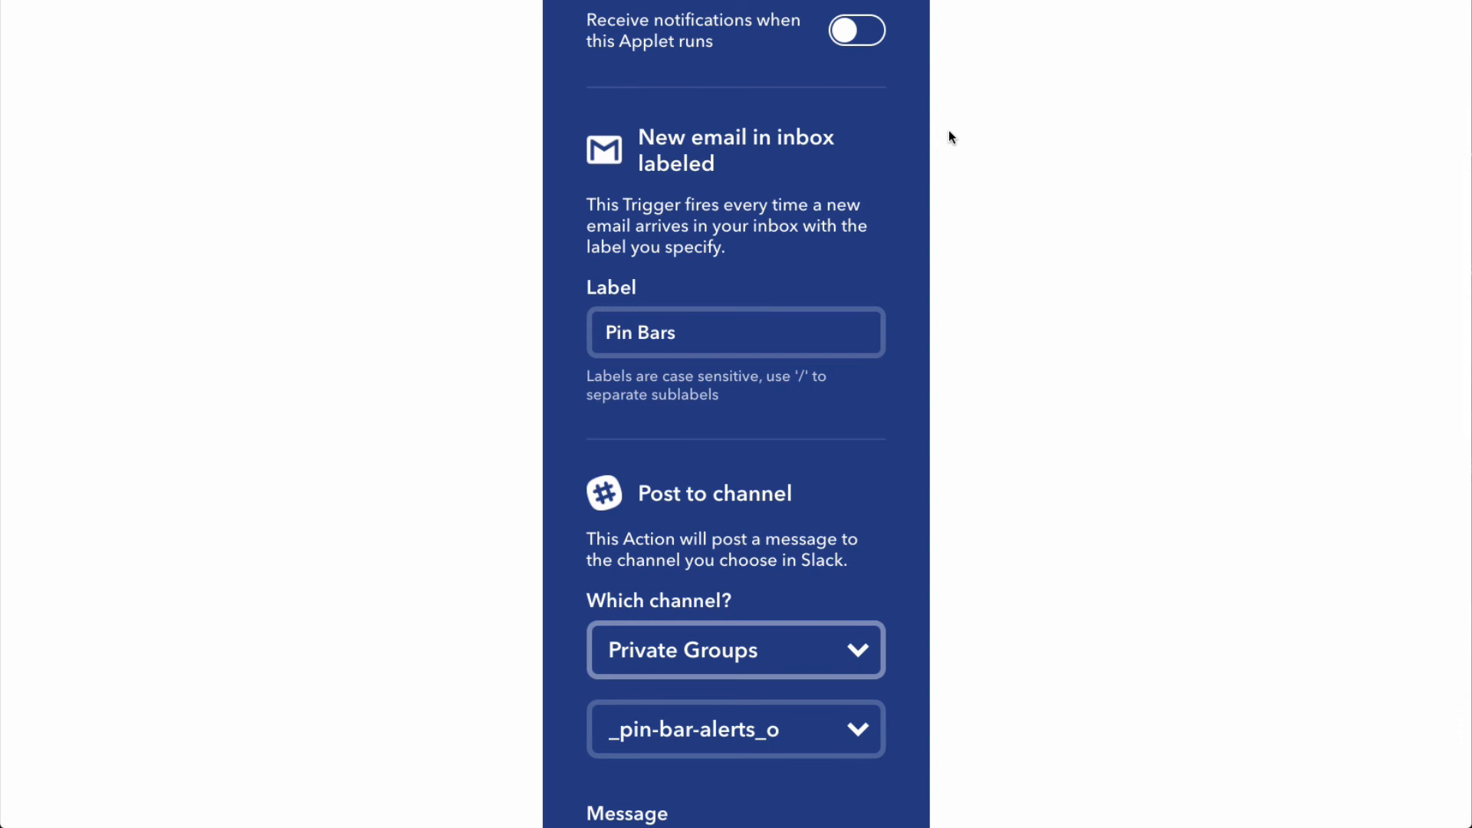
scroll(up, 3)
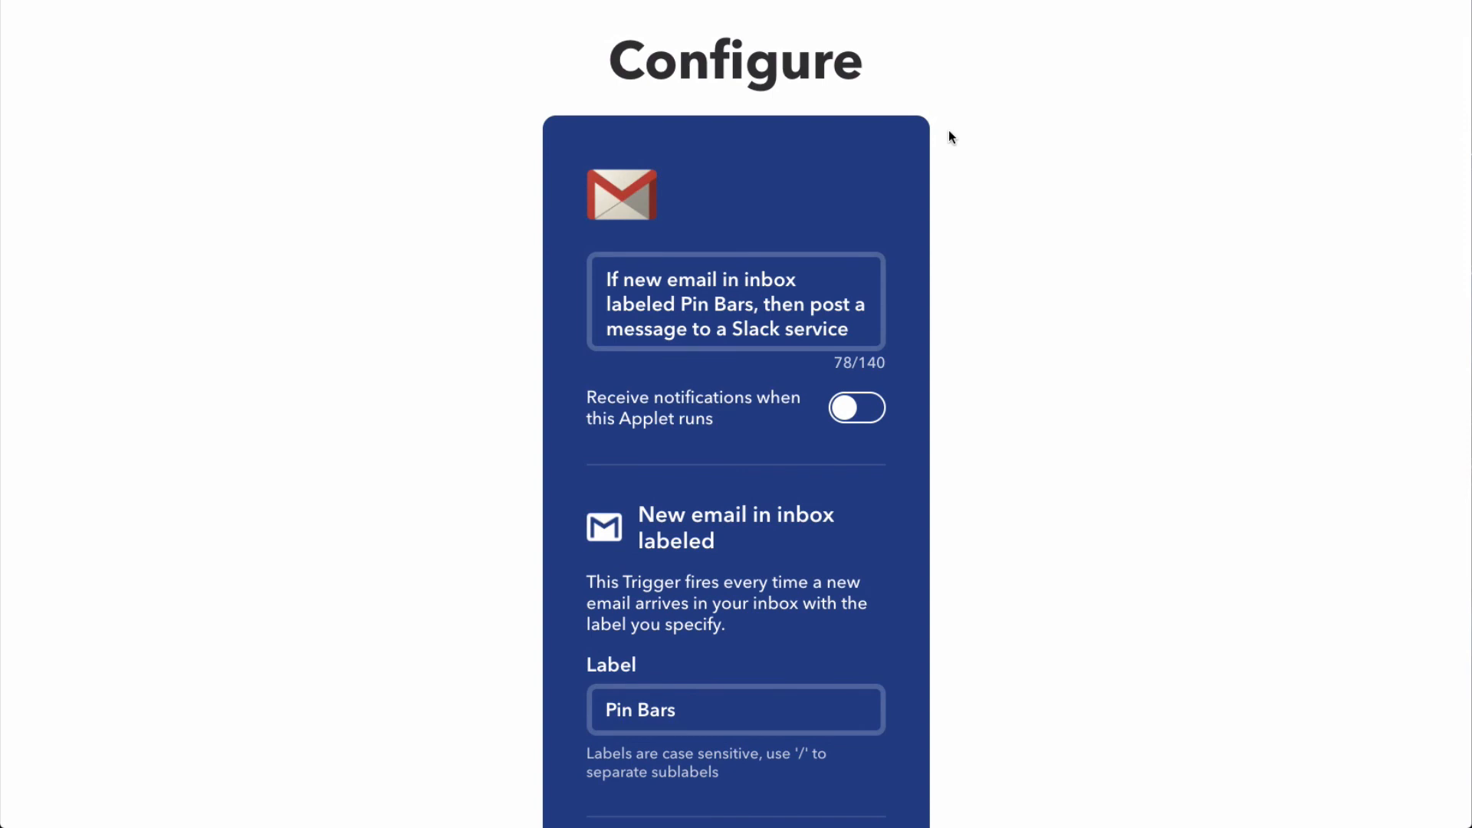
mouse_move(622, 194)
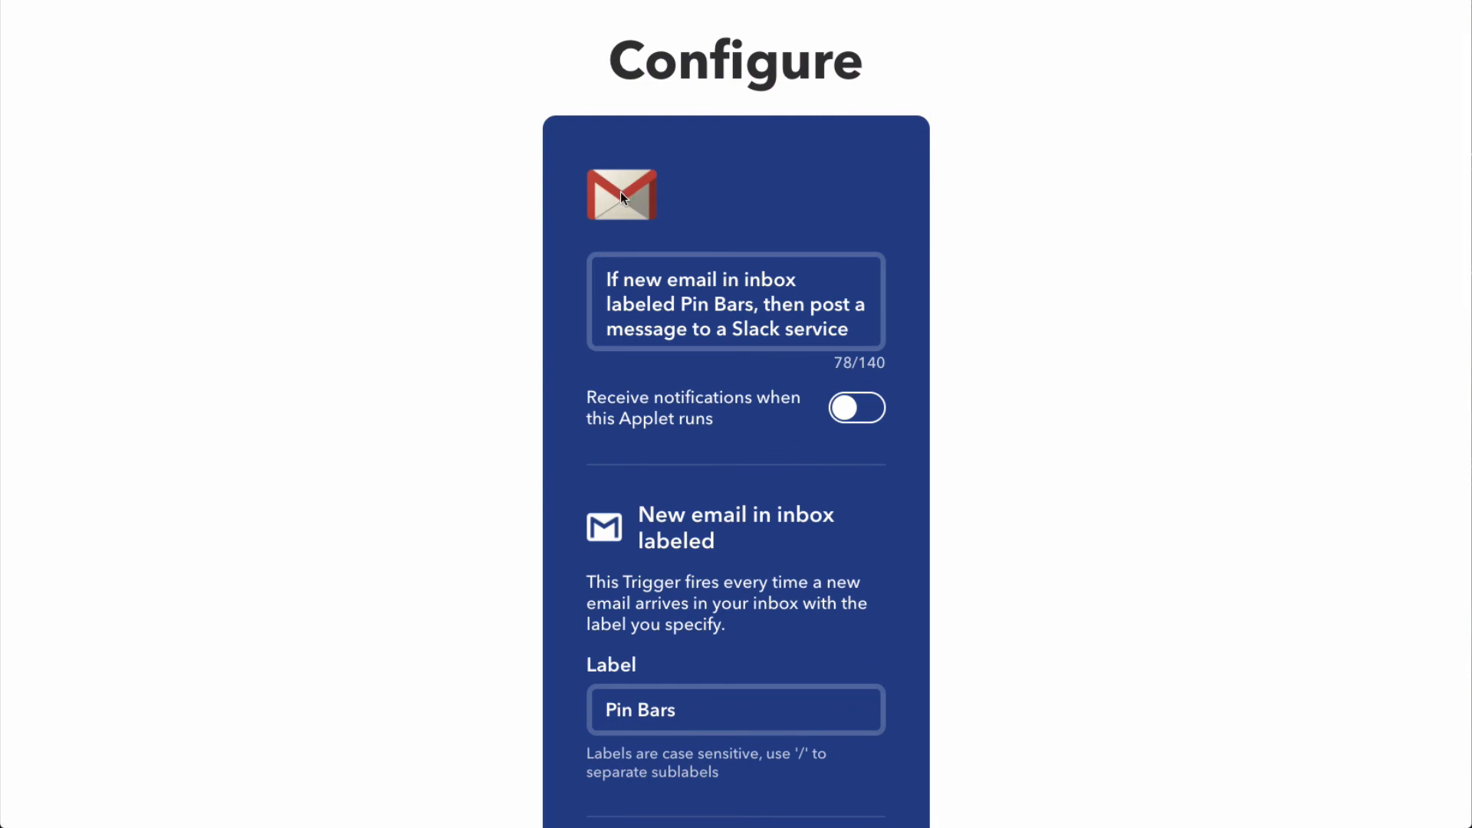